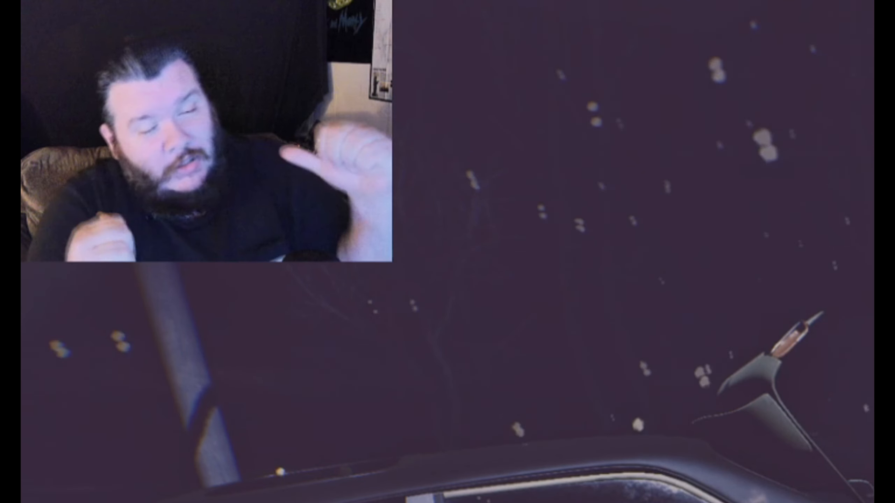
{"action": "left_click", "coordinate": [493, 368]}
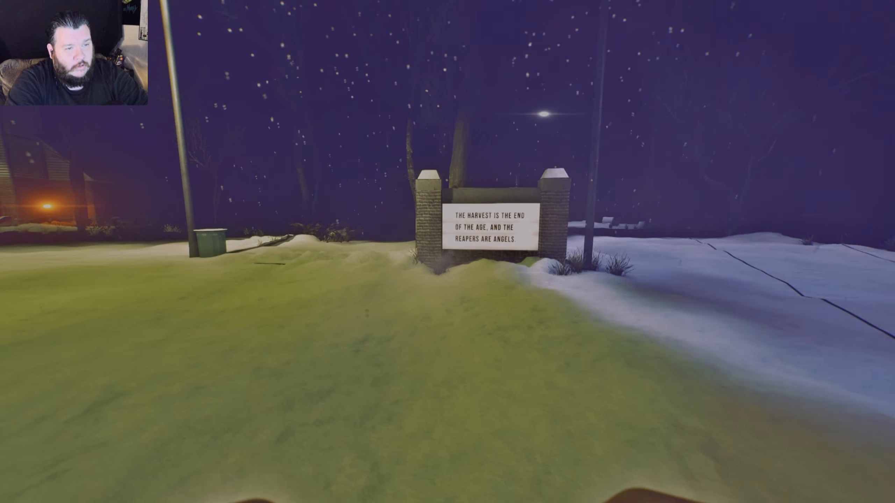
{"action": "mouse_move", "coordinate": [448, 252]}
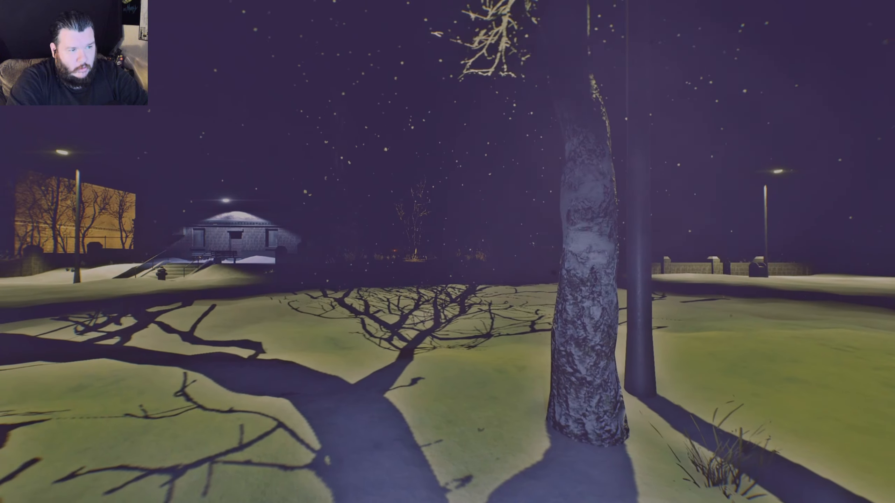
{"action": "mouse_move", "coordinate": [447, 252]}
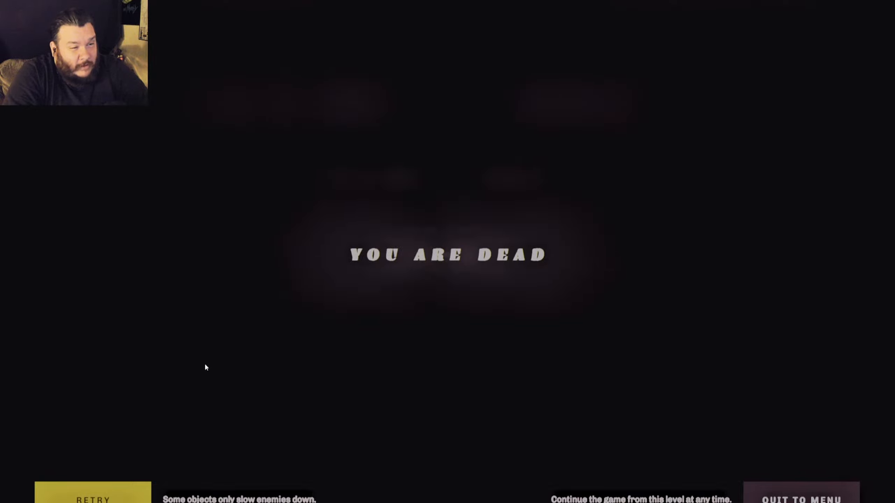
{"action": "mouse_move", "coordinate": [241, 375]}
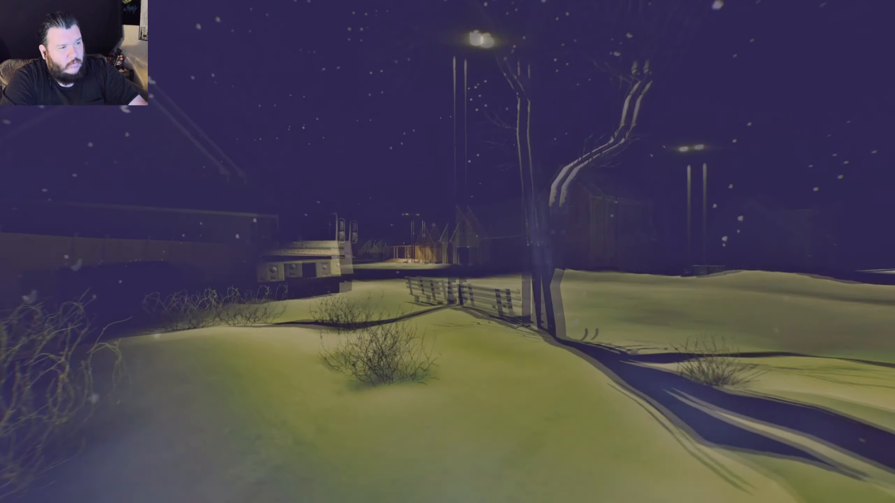
{"action": "mouse_move", "coordinate": [448, 252]}
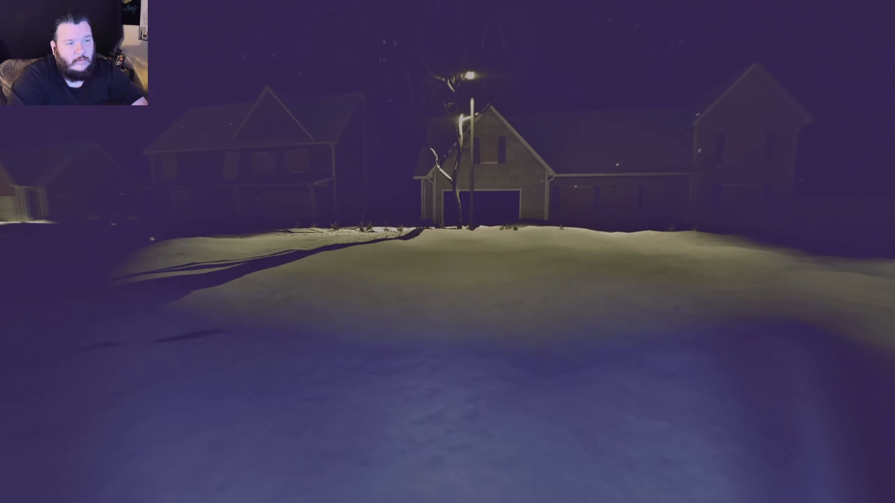
{"action": "mouse_move", "coordinate": [447, 252]}
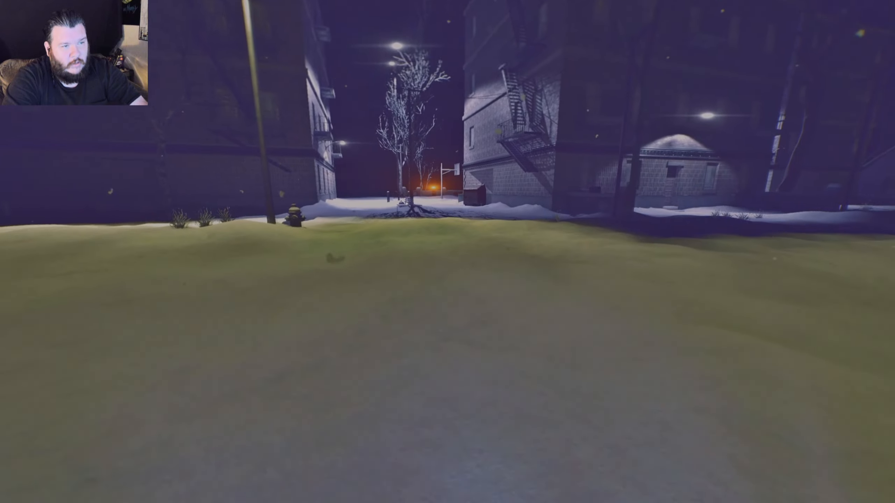
{"action": "key", "text": "w"}
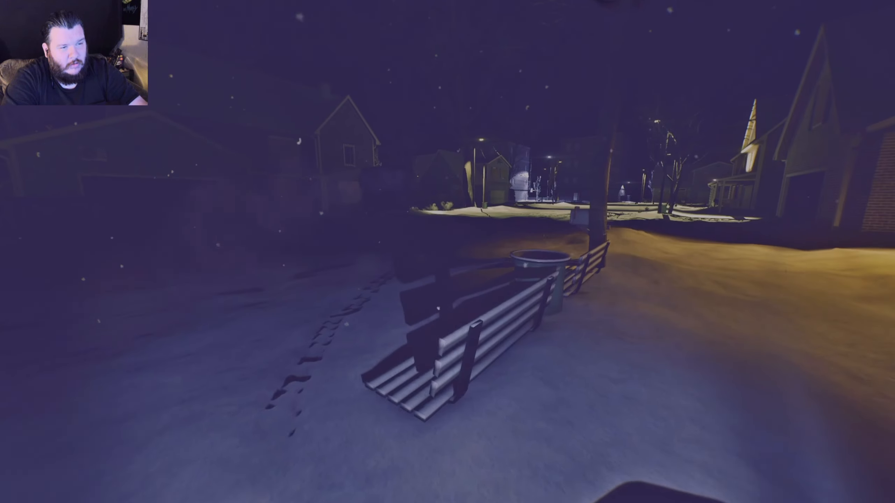
{"action": "mouse_move", "coordinate": [447, 252]}
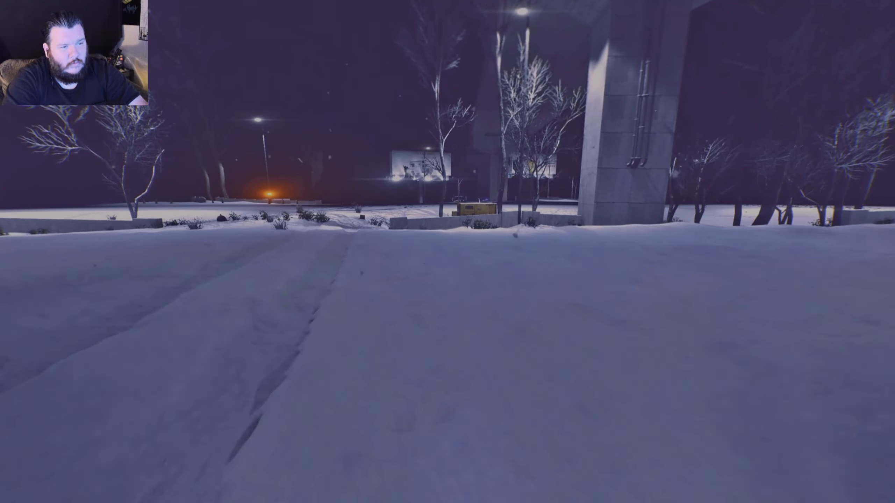
{"action": "mouse_move", "coordinate": [448, 252]}
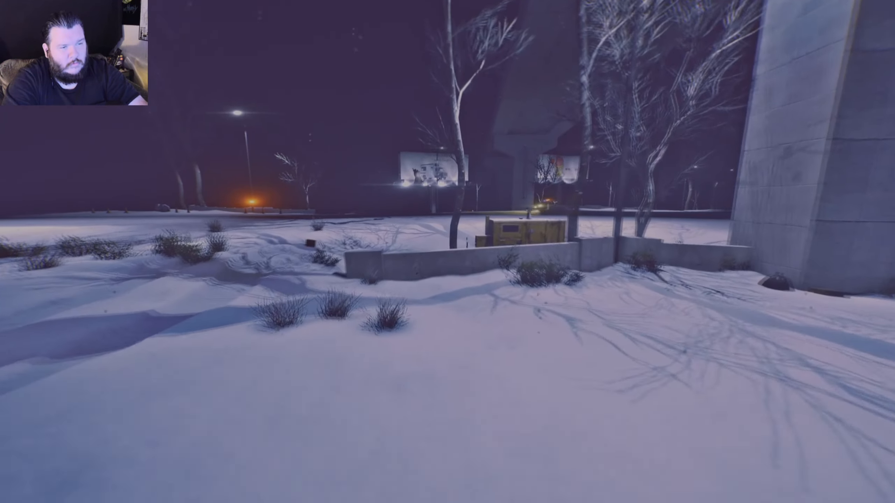